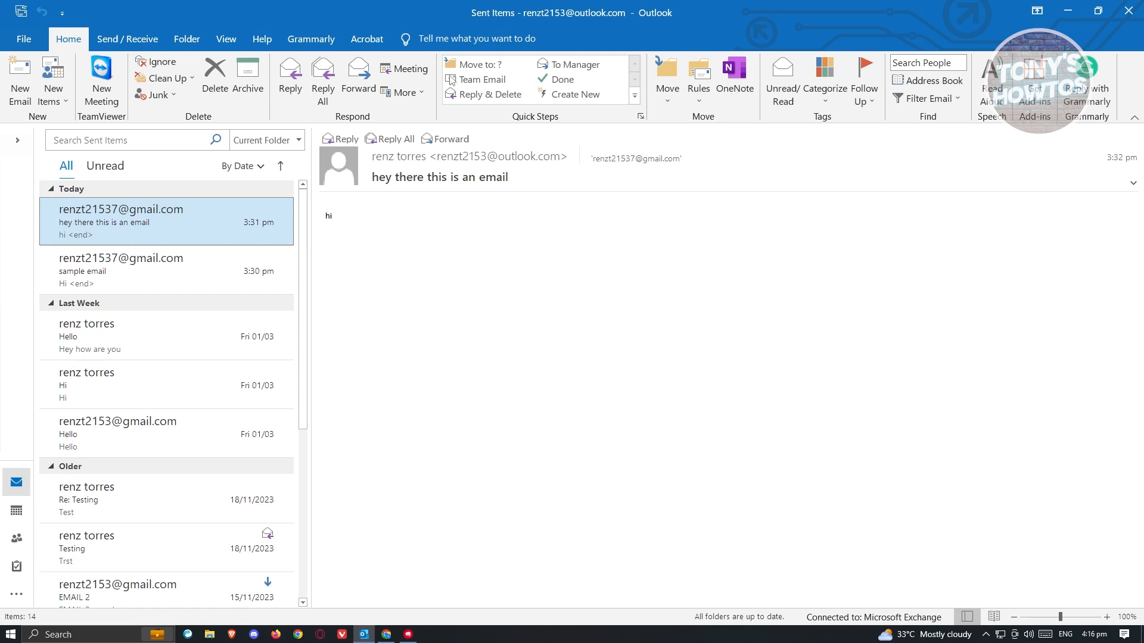
Expand the mail folder list and scroll to locate the Sent Items folder
{"action": "left_click", "coordinate": [16, 140]}
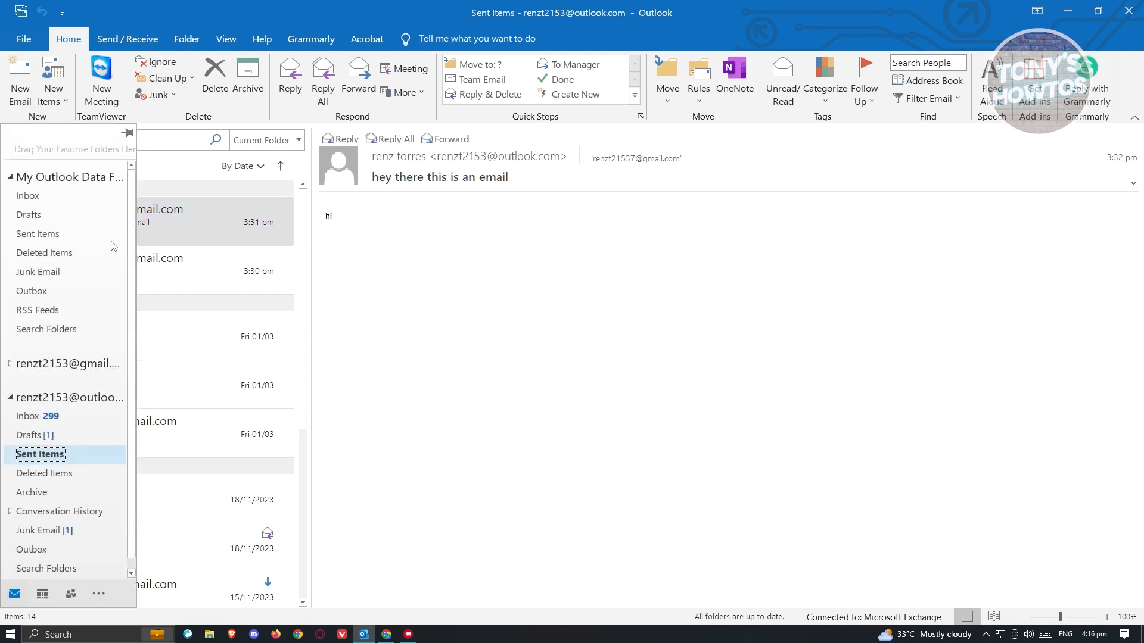
{"action": "scroll", "scroll_direction": "up", "scroll_amount": 3}
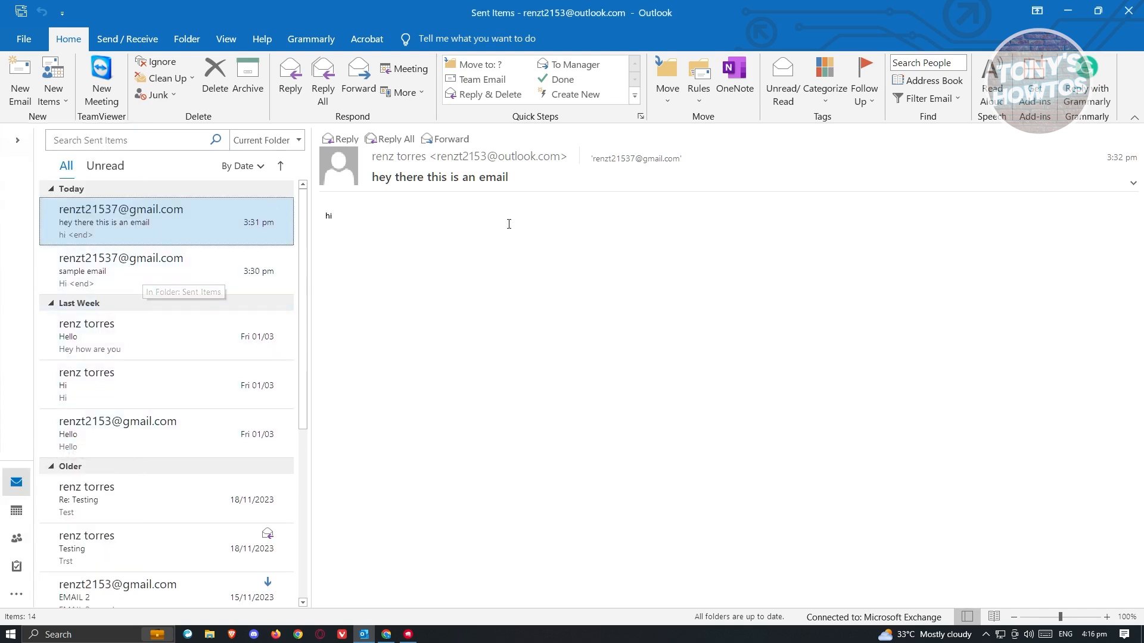
{"action": "mouse_move", "coordinate": [514, 222]}
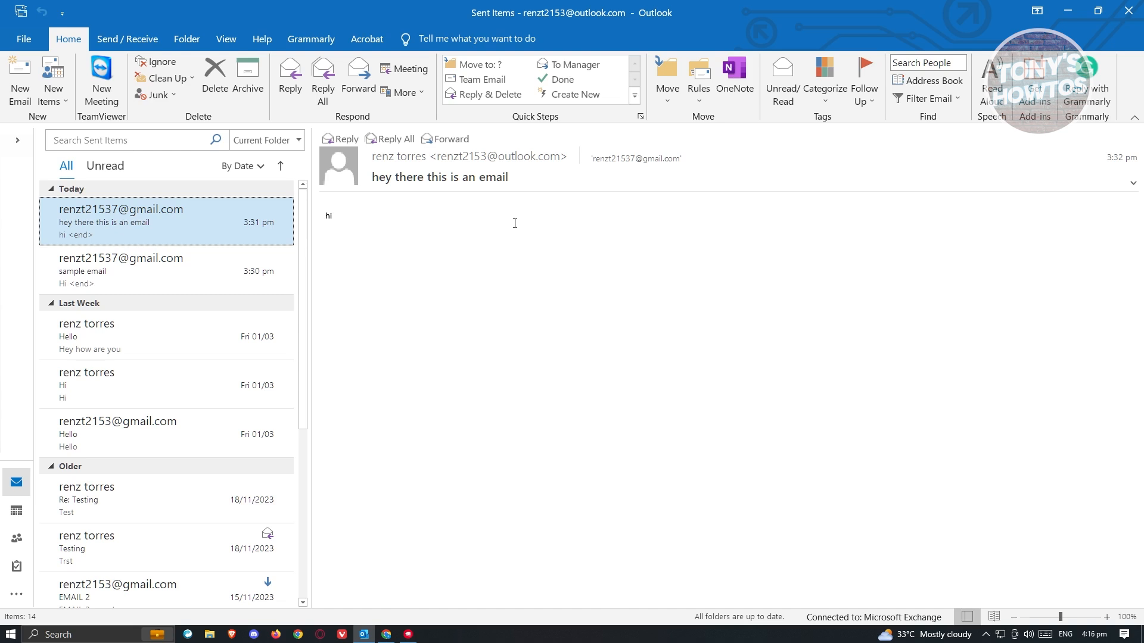
{"action": "mouse_move", "coordinate": [142, 230]}
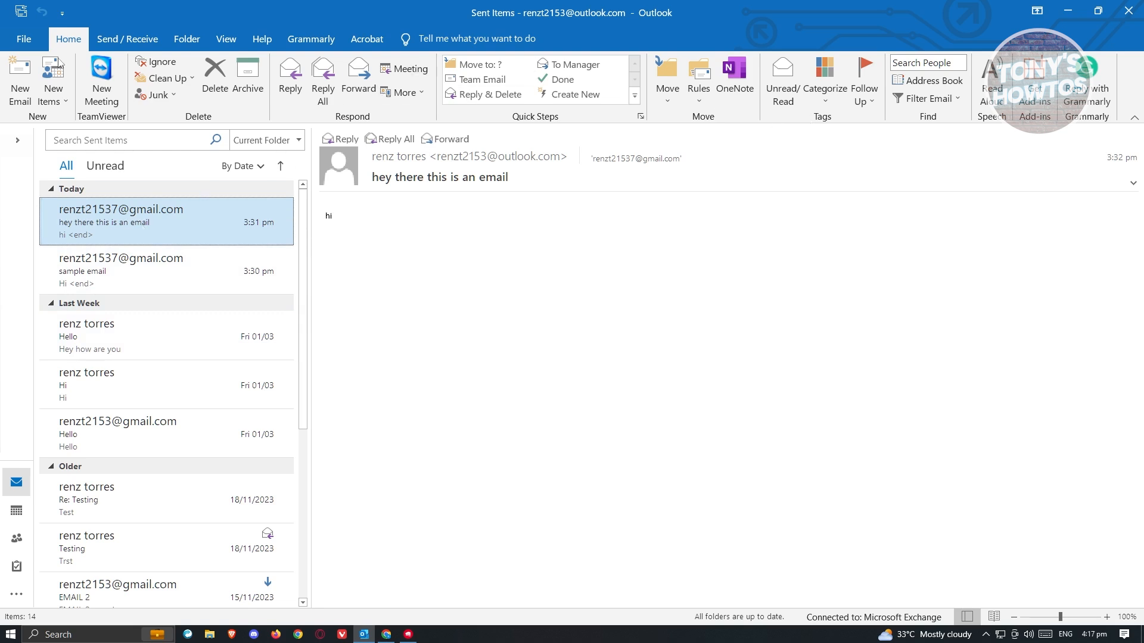
{"action": "mouse_move", "coordinate": [107, 237]}
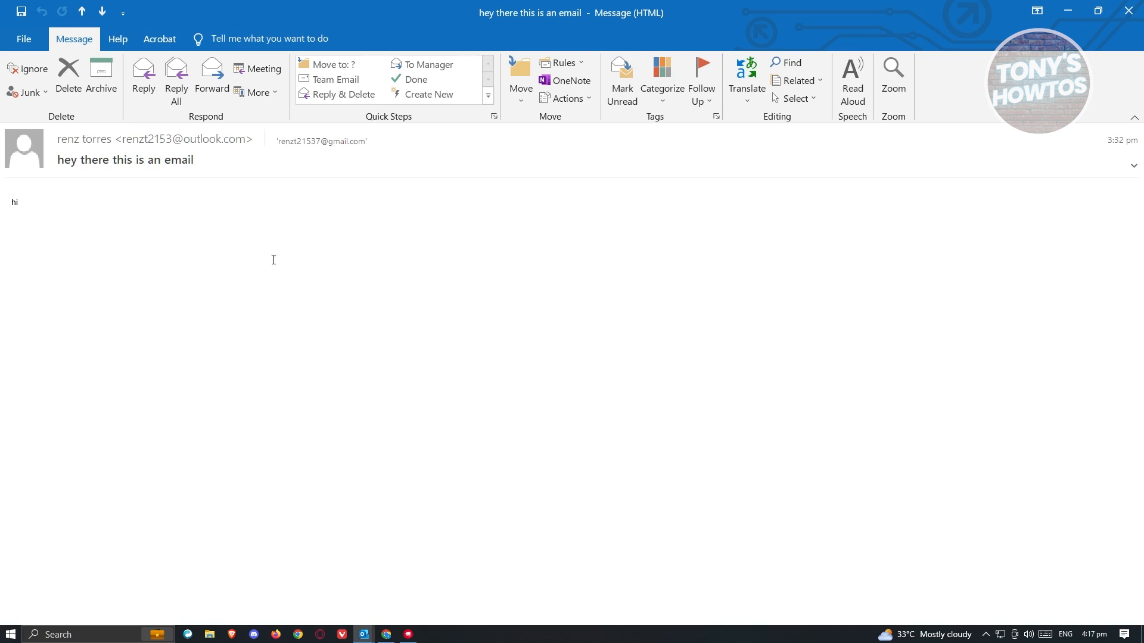
{"action": "mouse_move", "coordinate": [505, 287]}
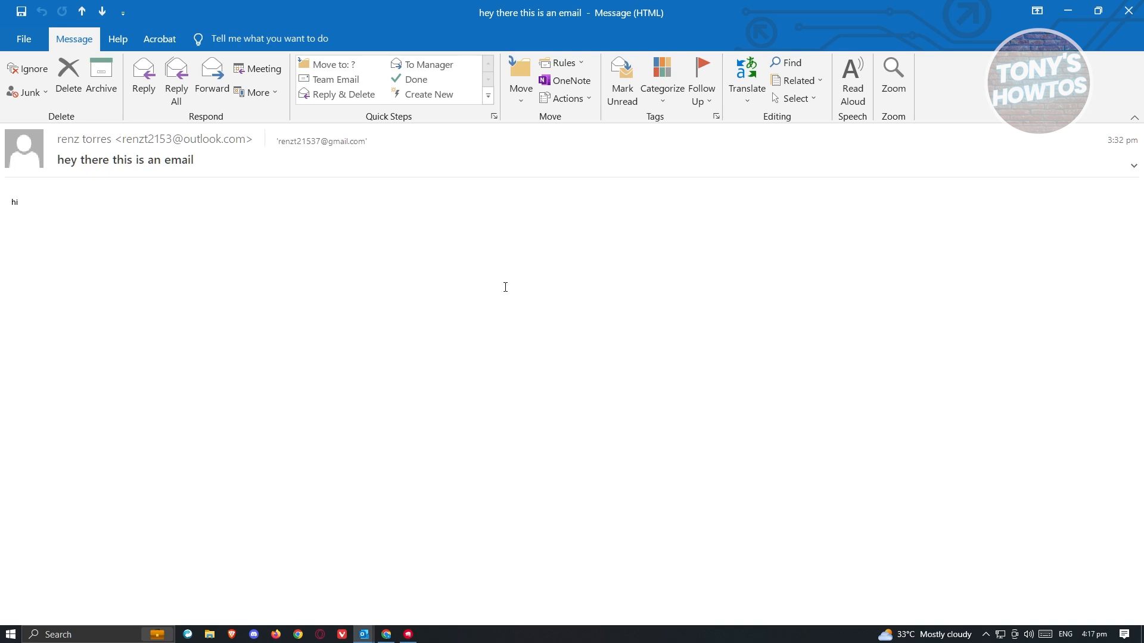
{"action": "mouse_move", "coordinate": [592, 132]}
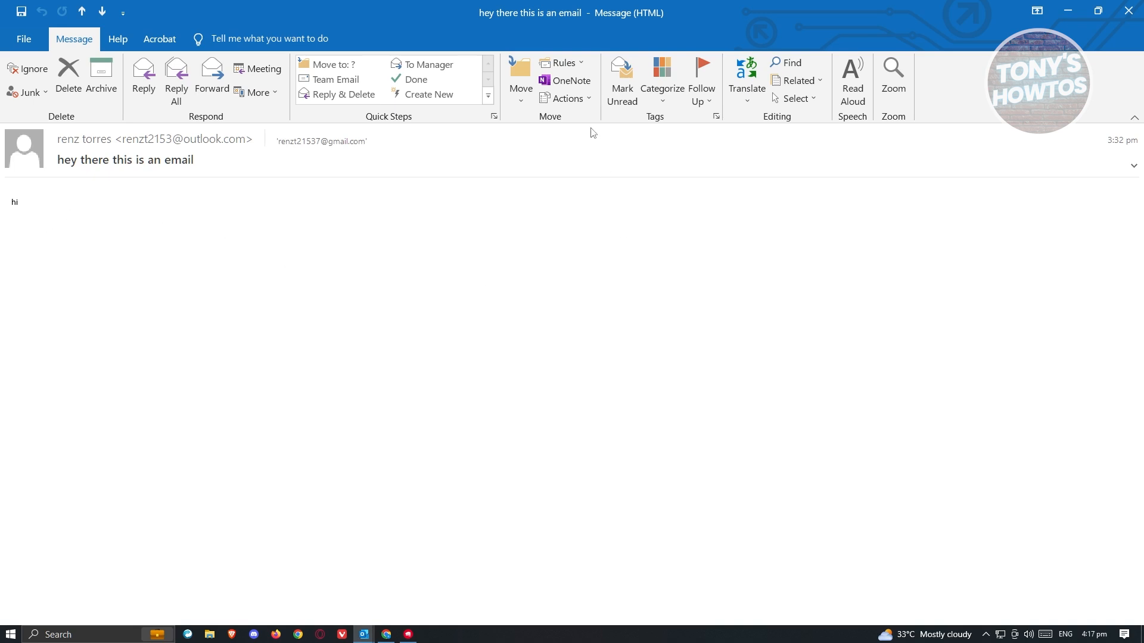
{"action": "mouse_move", "coordinate": [567, 99]}
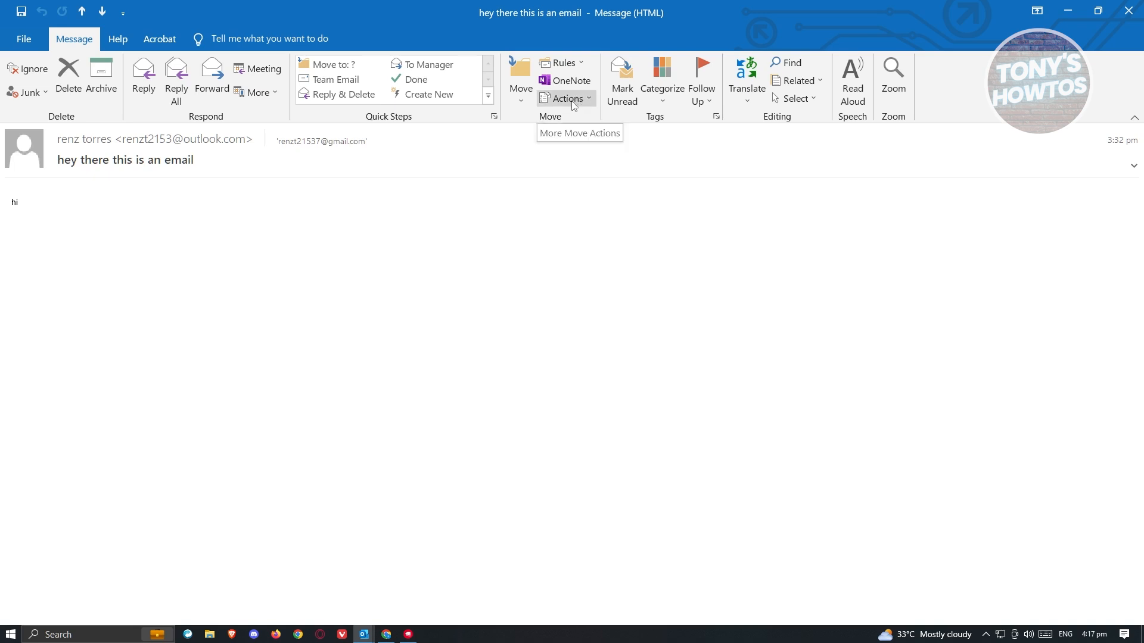
{"action": "mouse_move", "coordinate": [574, 105]}
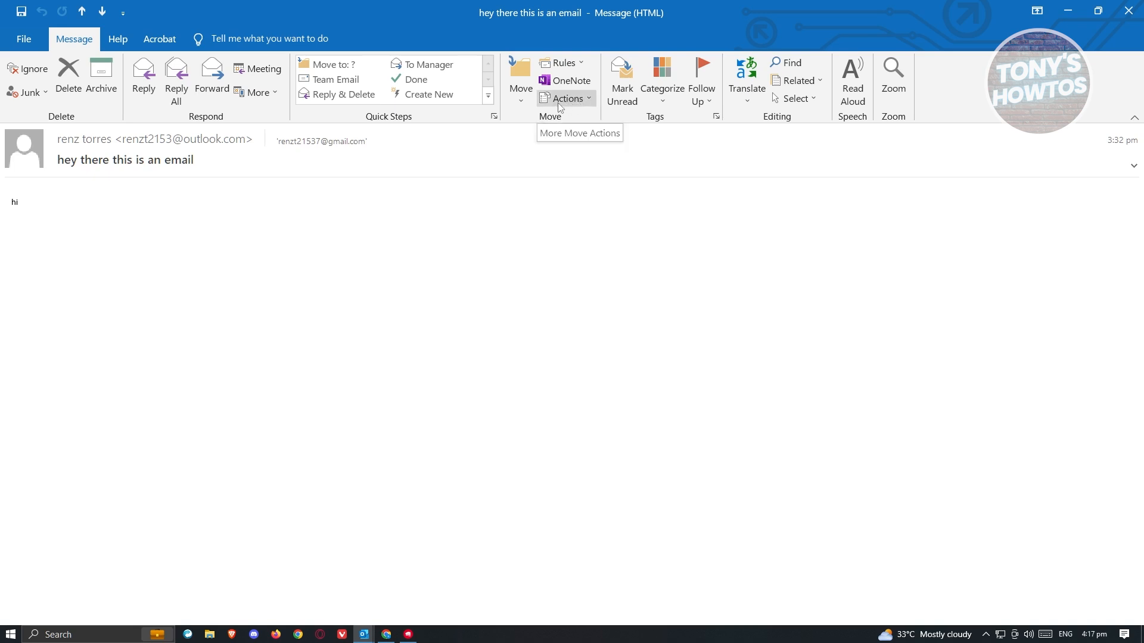
{"action": "mouse_move", "coordinate": [586, 108]}
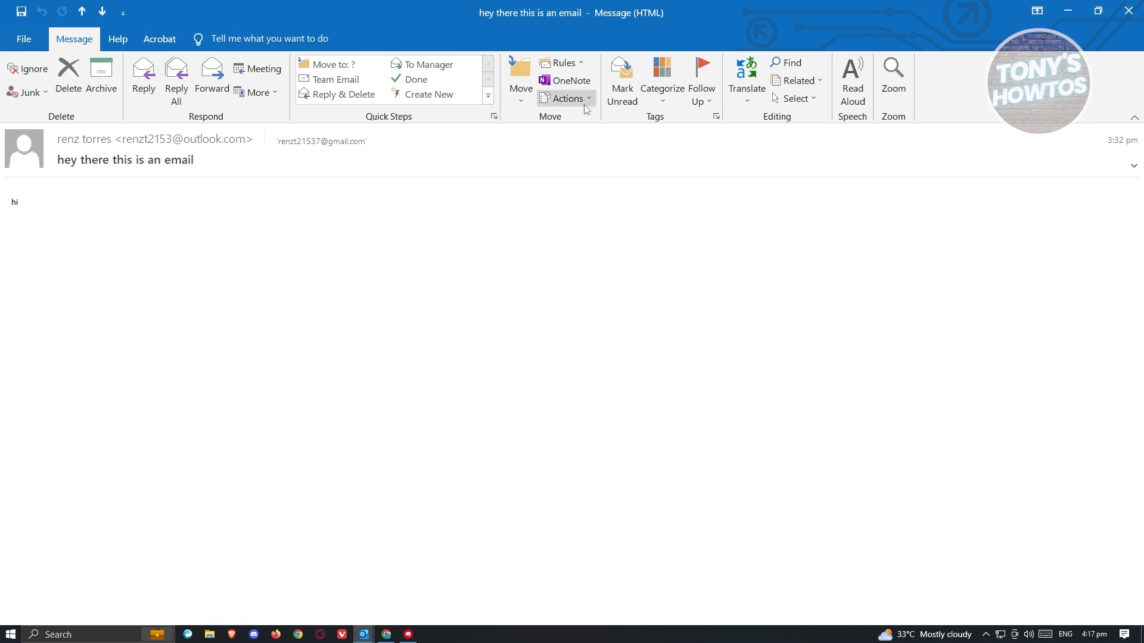
{"action": "mouse_move", "coordinate": [665, 188]}
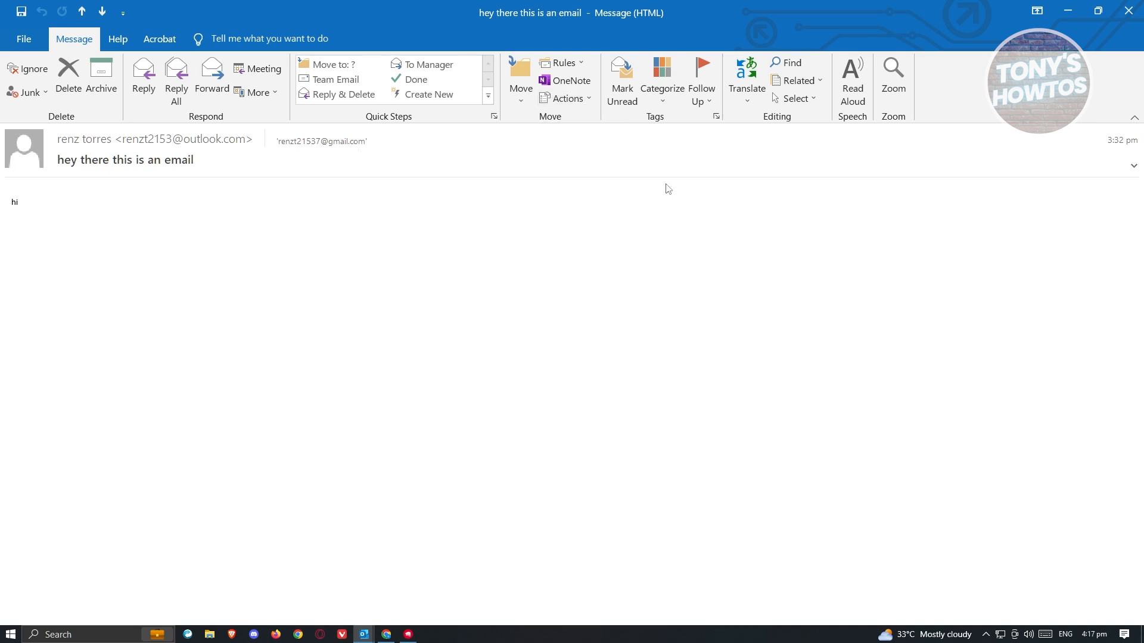
{"action": "mouse_move", "coordinate": [785, 252]}
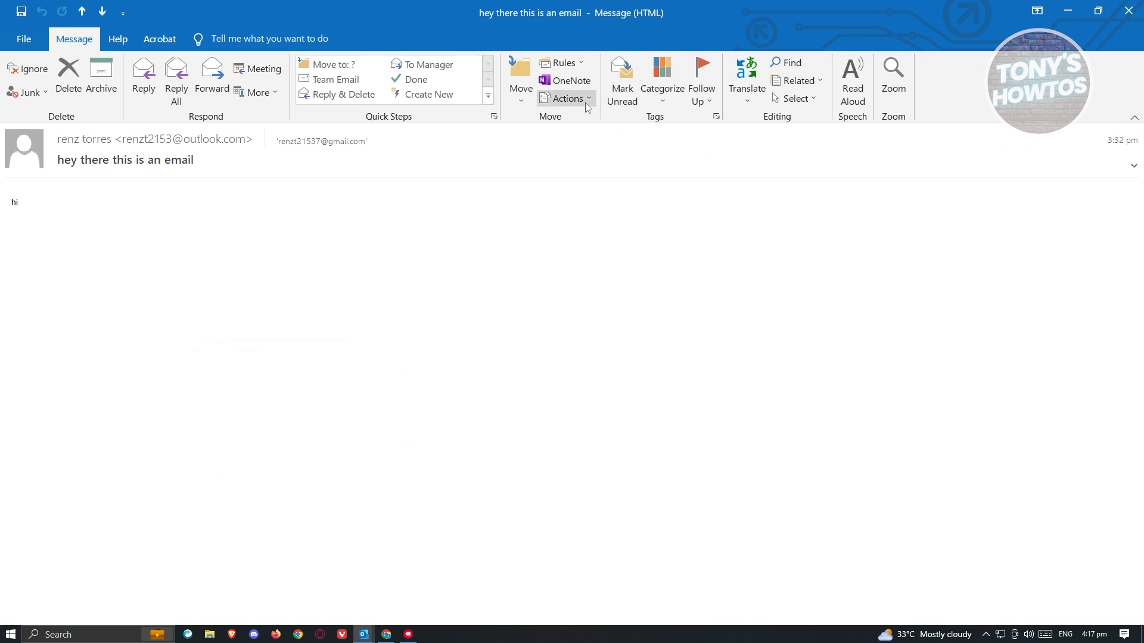
{"action": "left_click", "coordinate": [565, 99]}
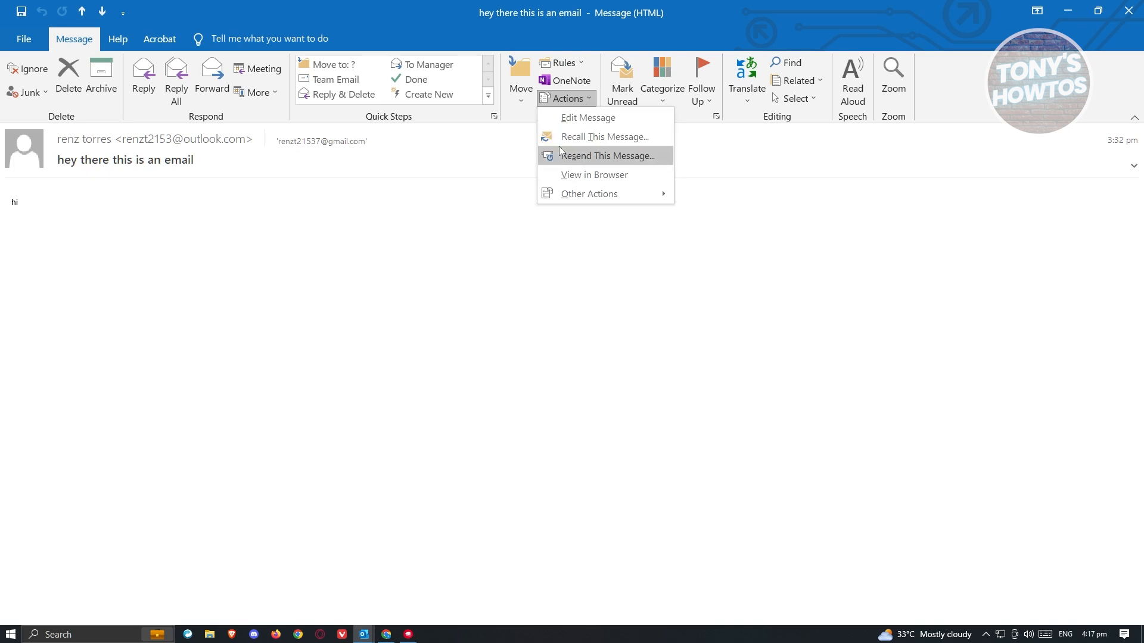
{"action": "mouse_move", "coordinate": [604, 137]}
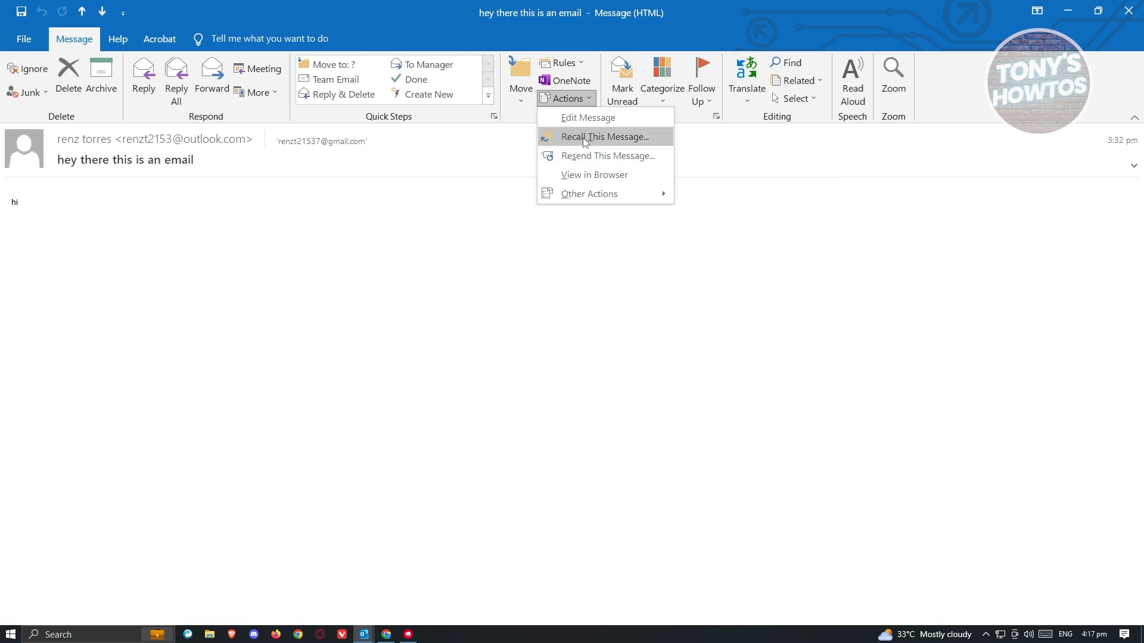
Recall the sent message with 'Delete unread copies of this message' selected and confirm
{"action": "left_click", "coordinate": [603, 136]}
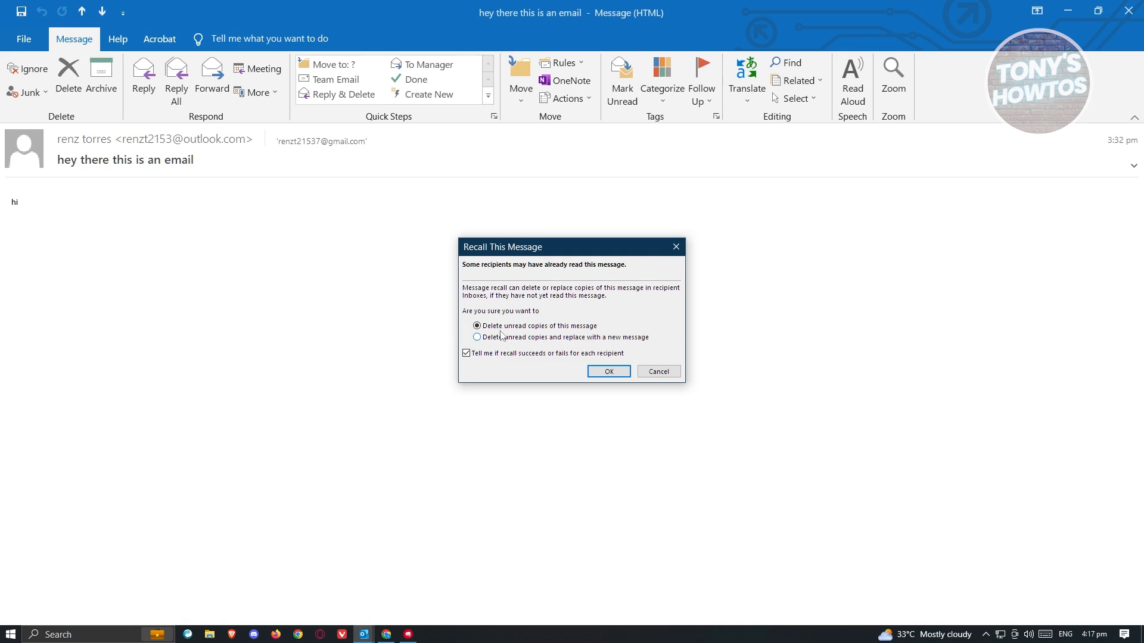
{"action": "mouse_move", "coordinate": [533, 343]}
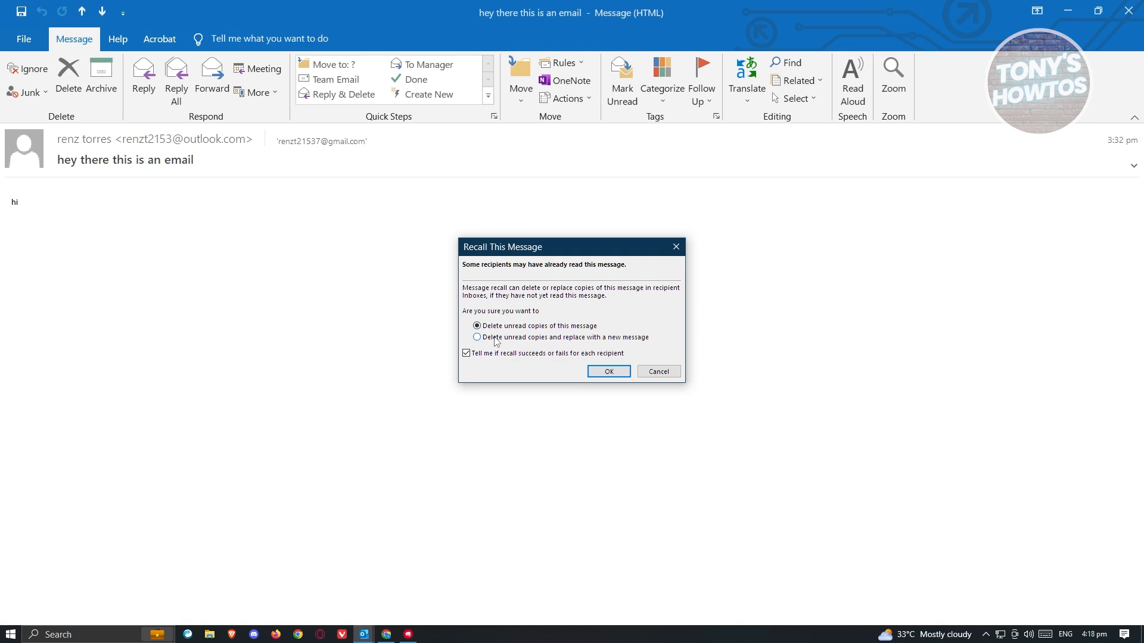
{"action": "left_click", "coordinate": [475, 337]}
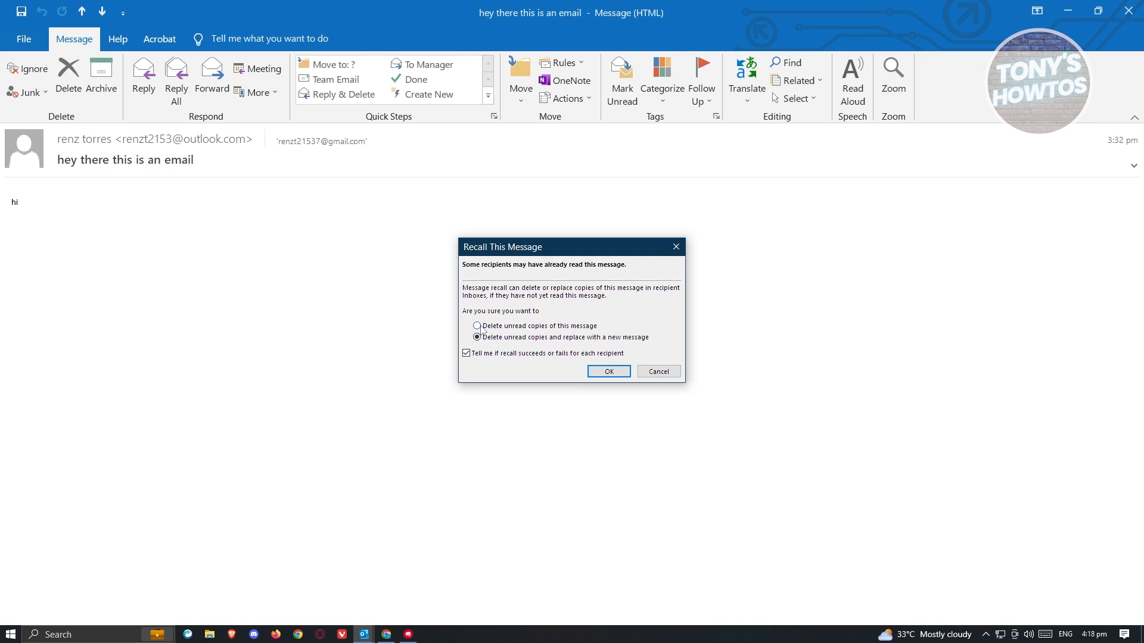
{"action": "left_click", "coordinate": [476, 325]}
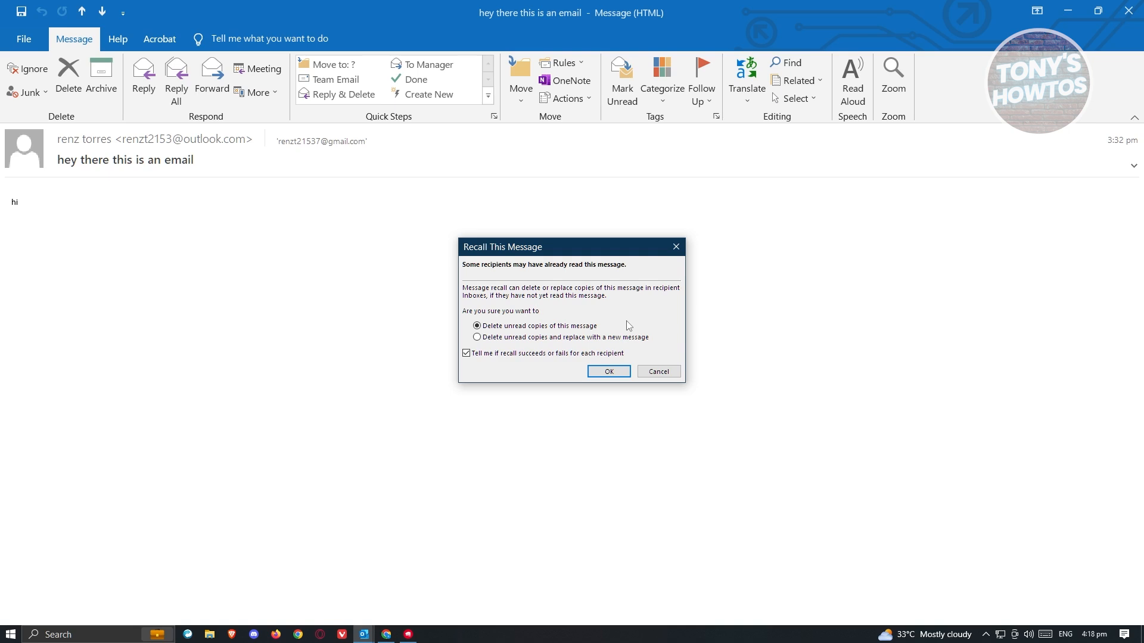
{"action": "left_click", "coordinate": [609, 372]}
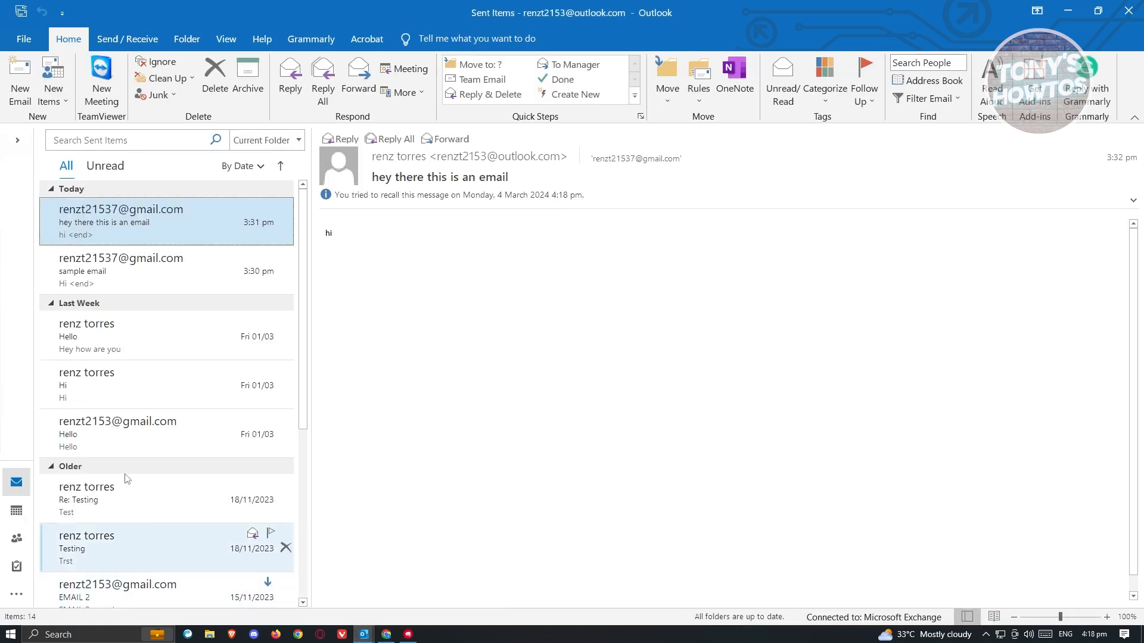
Check the Inbox, then return to the recalled email's message window showing the recall notice
{"action": "left_click", "coordinate": [18, 141]}
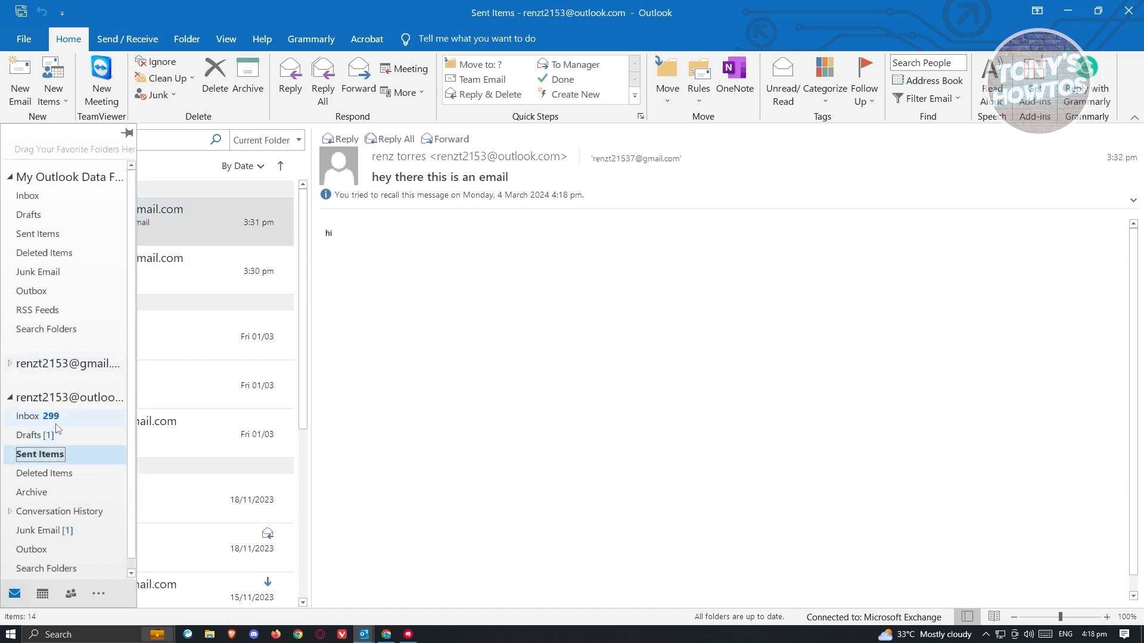
{"action": "left_click", "coordinate": [28, 416]}
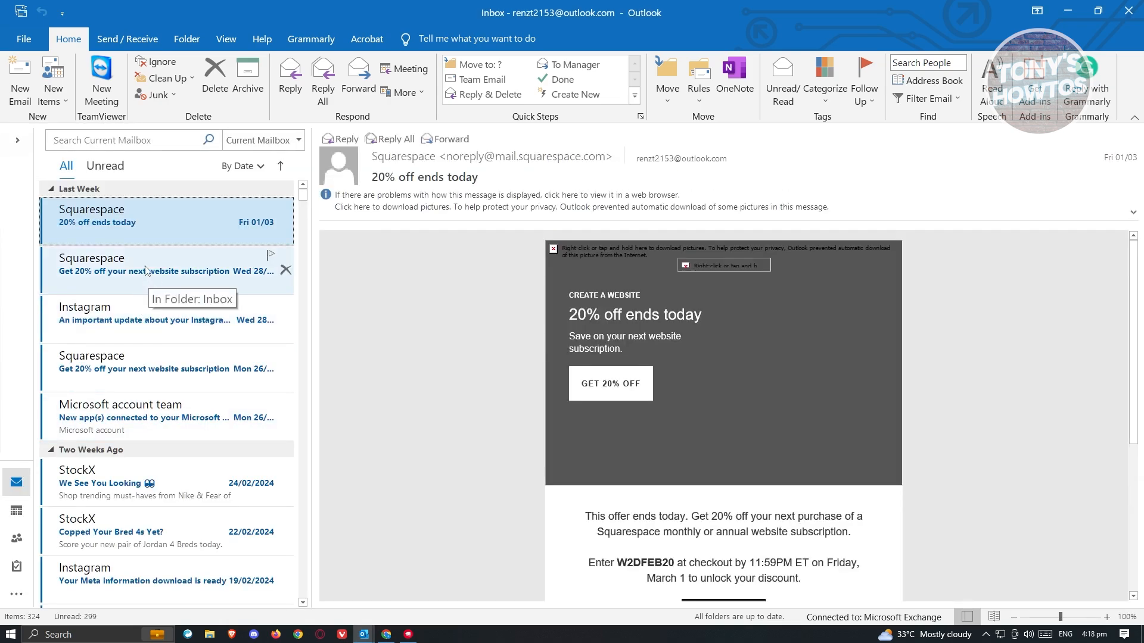
{"action": "mouse_move", "coordinate": [297, 583]}
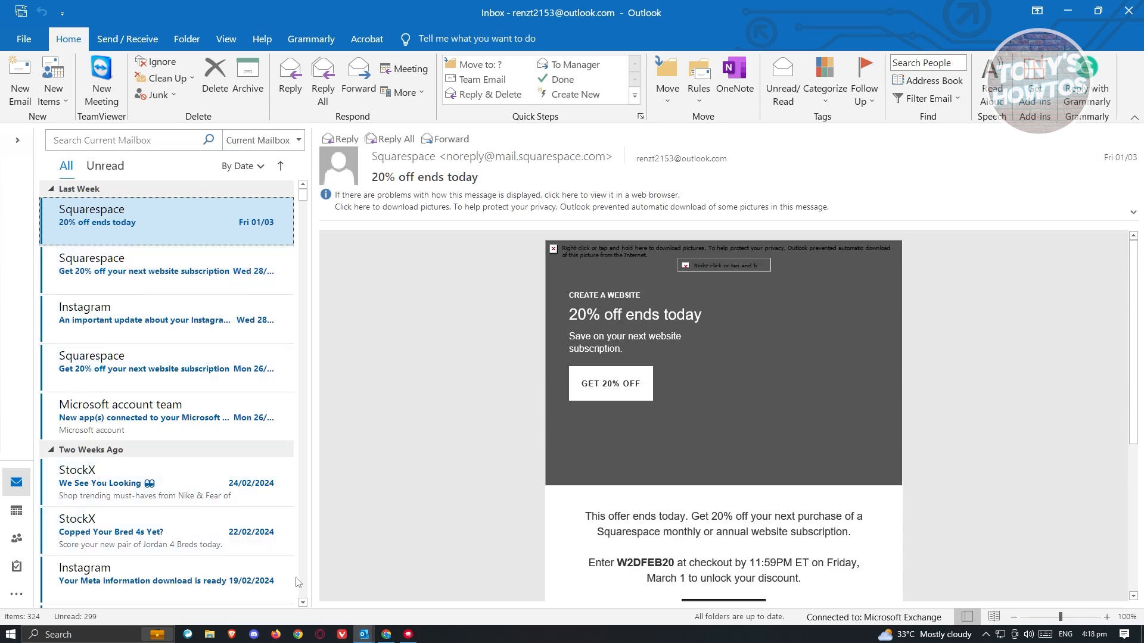
{"action": "mouse_move", "coordinate": [363, 632]}
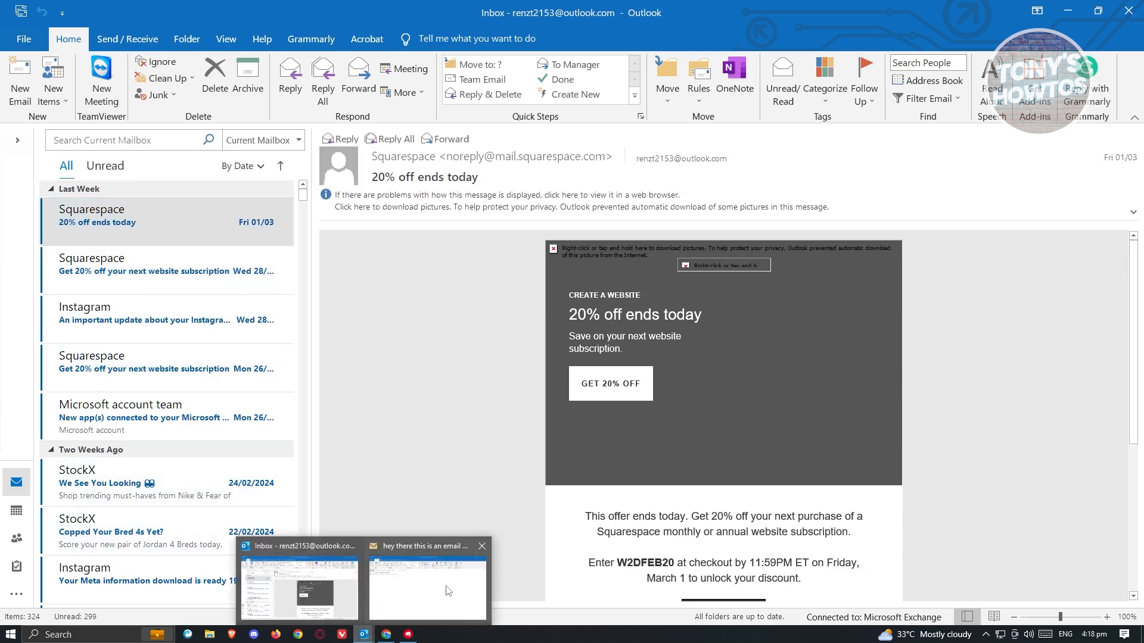
{"action": "left_click", "coordinate": [427, 580]}
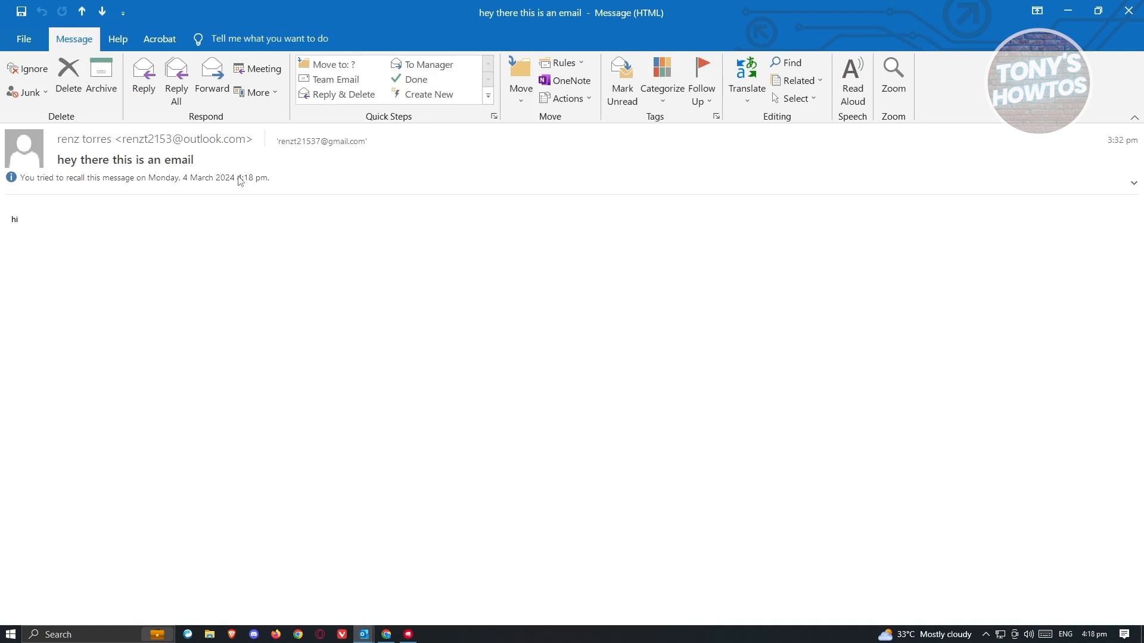